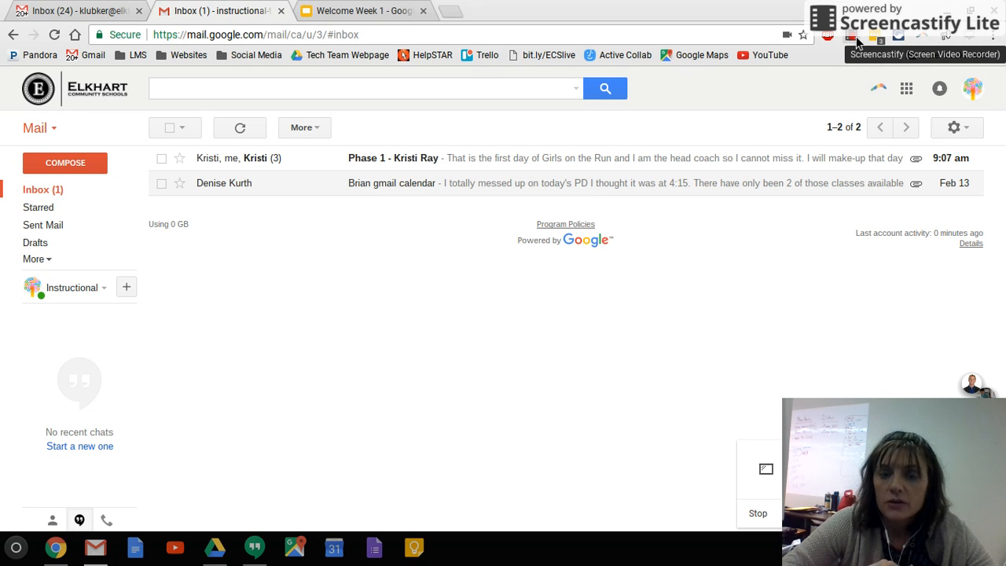
mouse_move(856, 44)
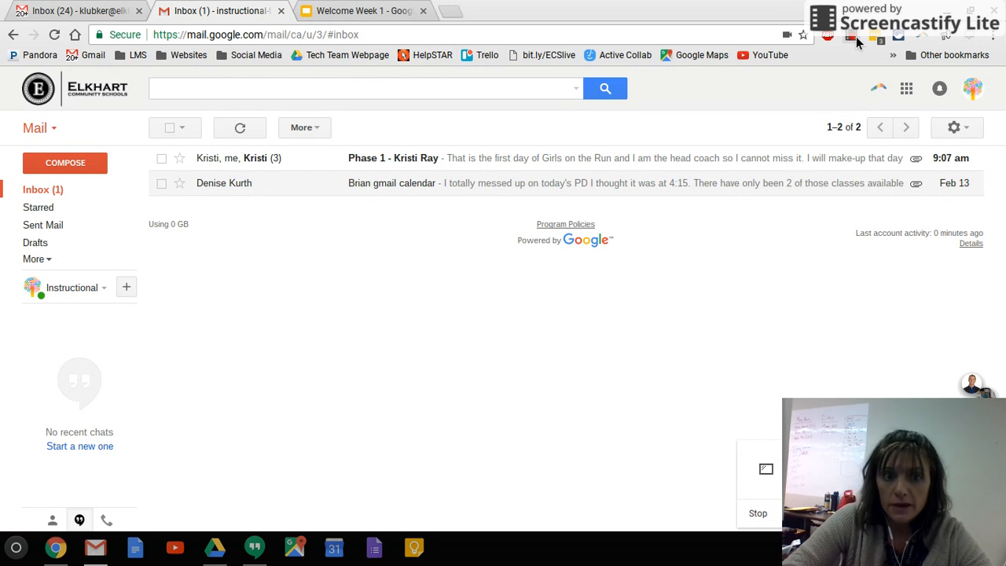
mouse_move(530, 234)
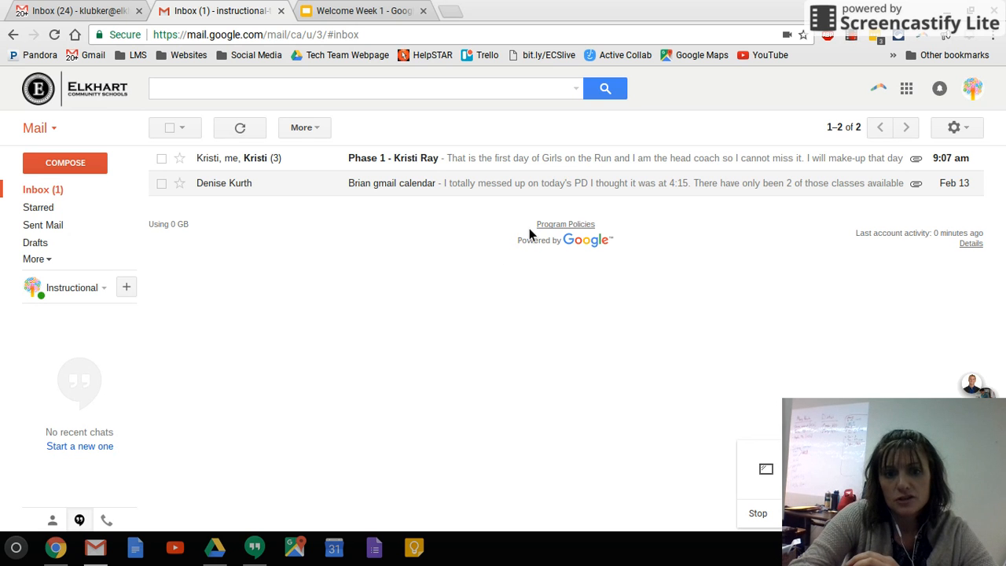
mouse_move(460, 369)
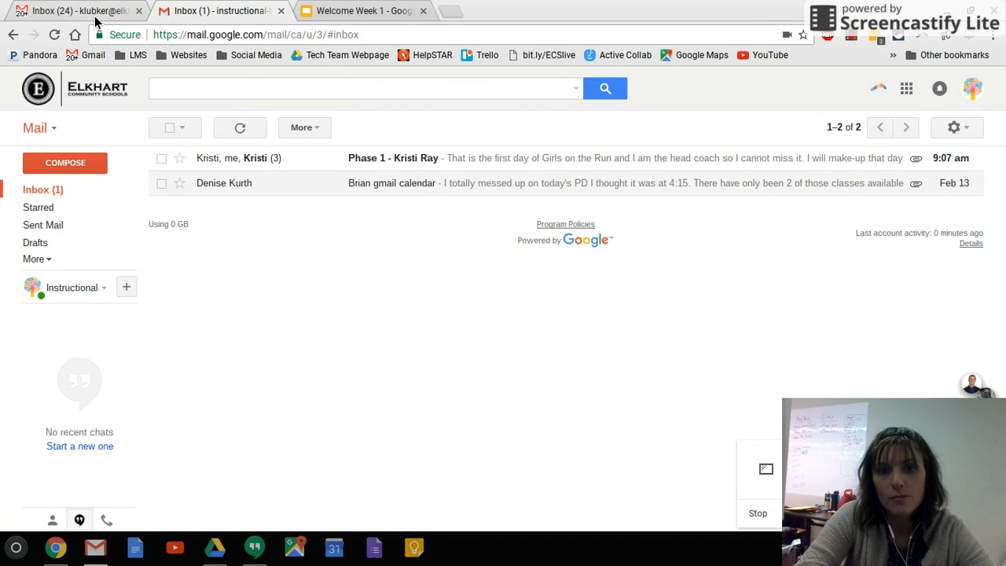
Open the Inbox (24) browser tab to show the other account's 119-conversation Primary inbox
left_click(71, 10)
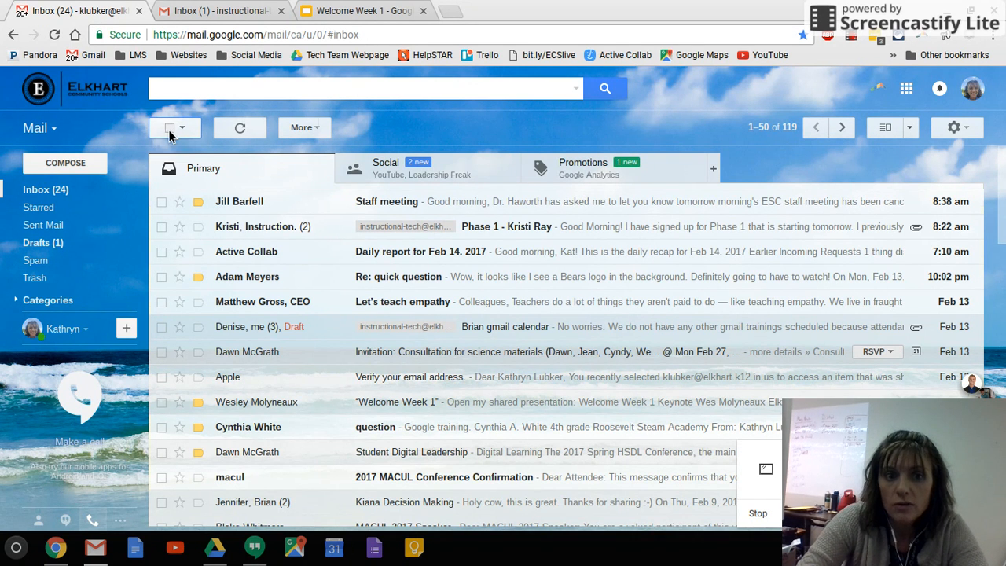
left_click(170, 128)
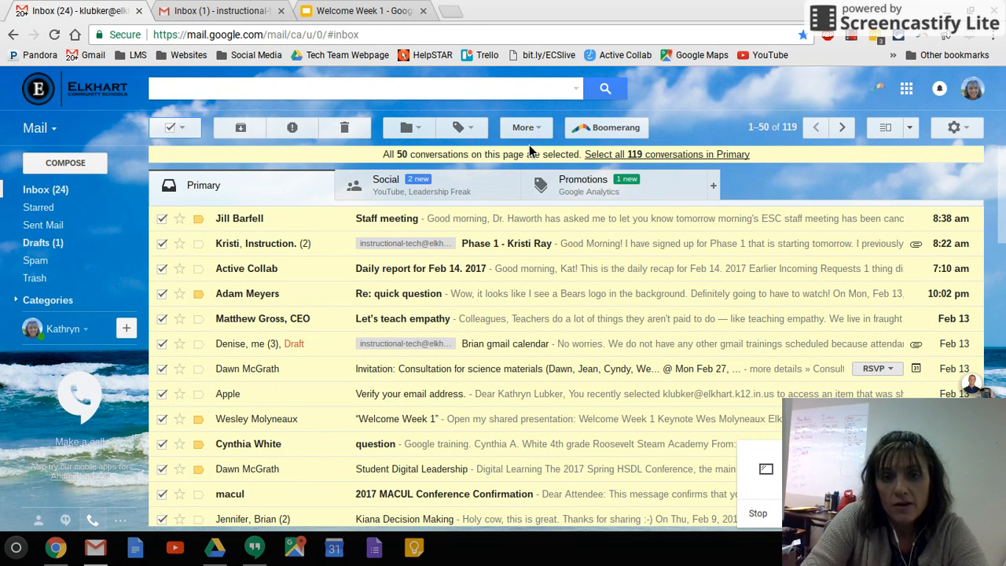
mouse_move(640, 161)
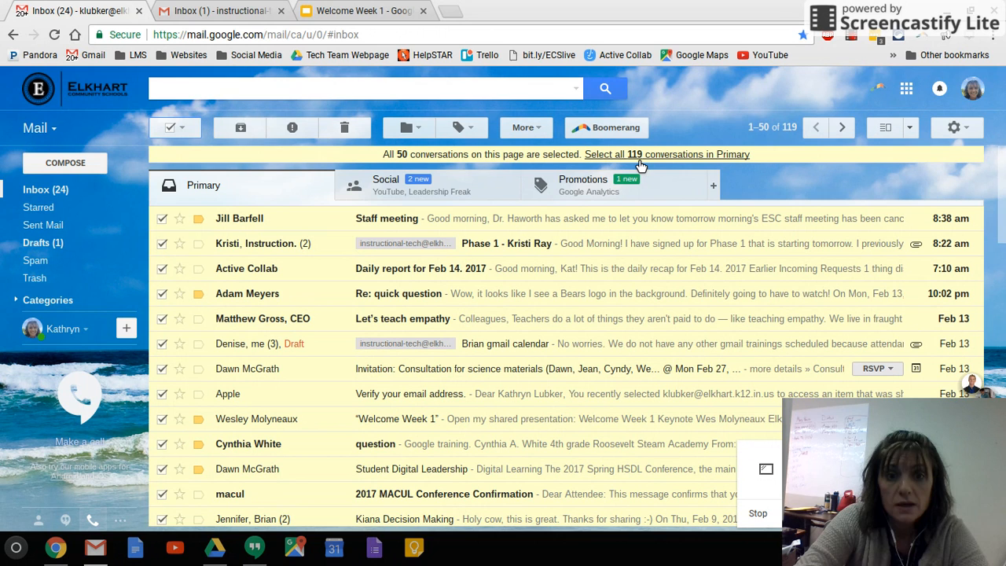
mouse_move(672, 154)
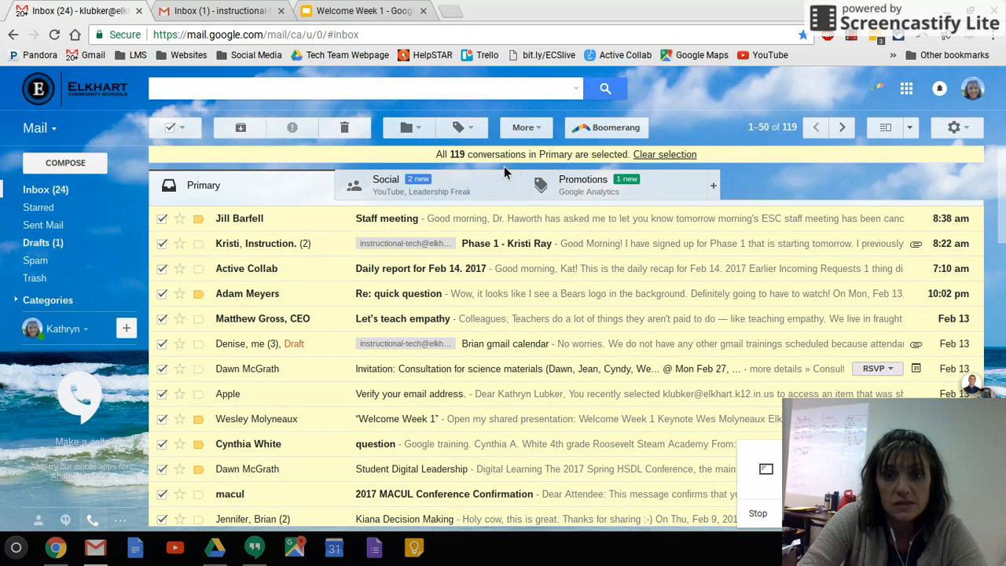
mouse_move(494, 179)
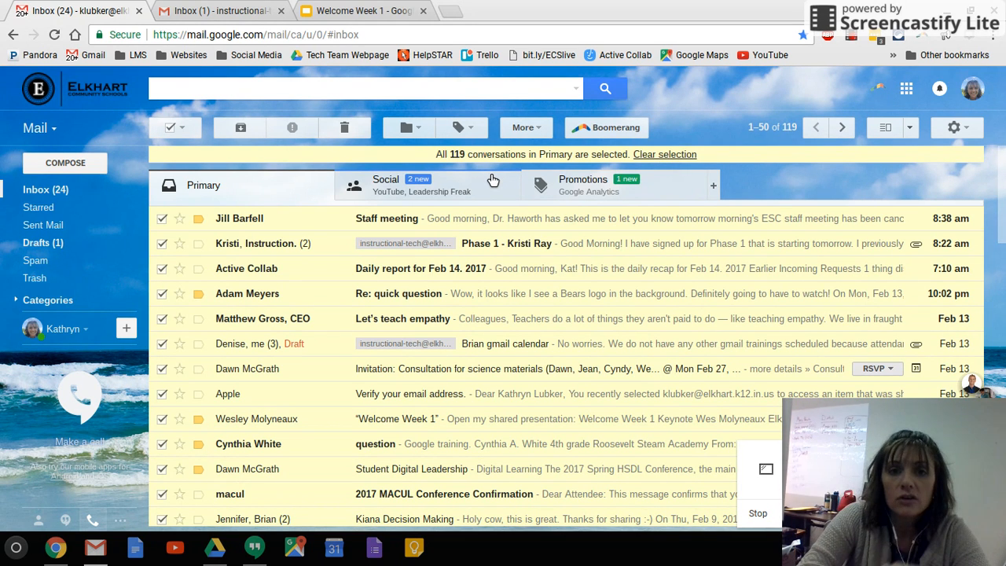
mouse_move(344, 127)
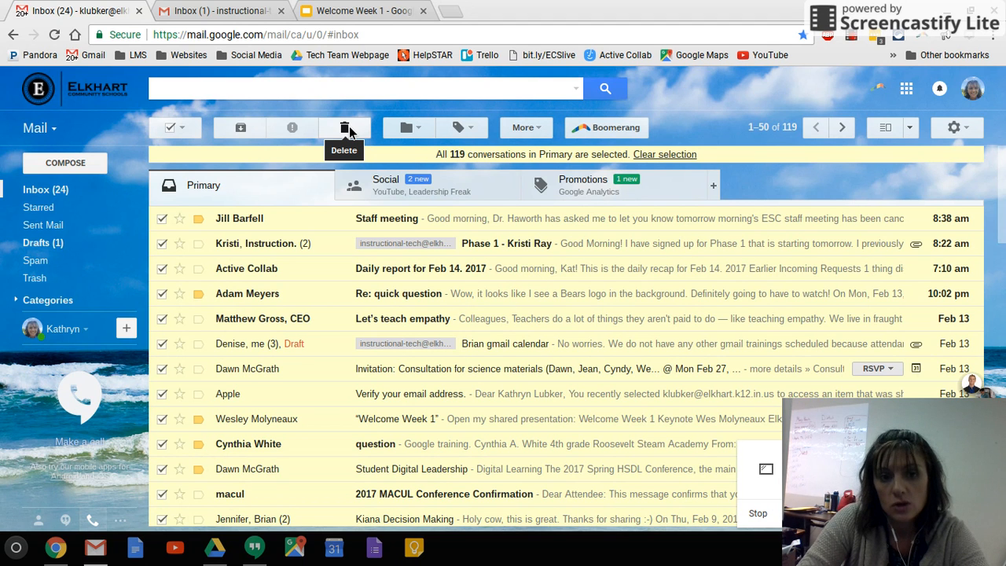
mouse_move(155, 150)
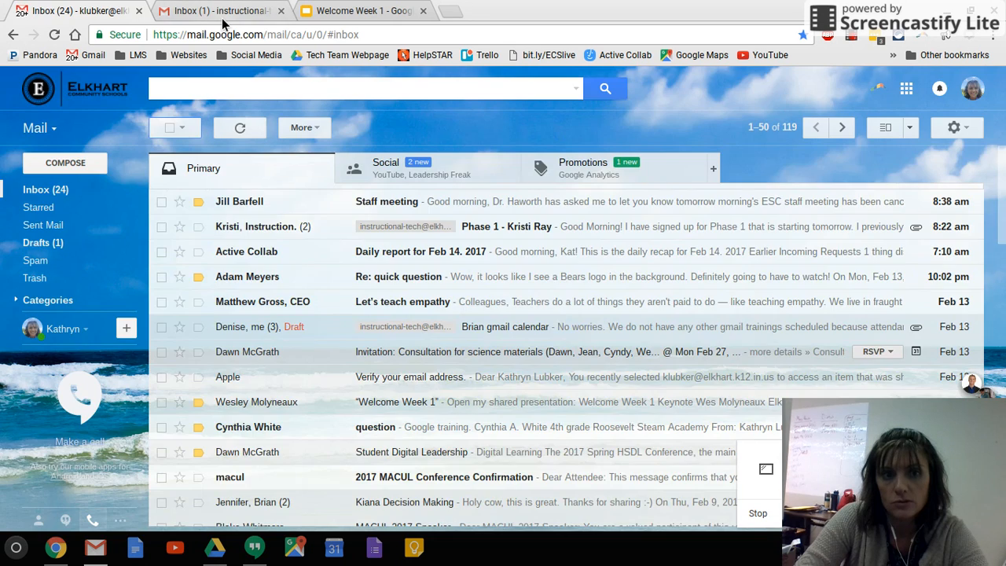
left_click(220, 10)
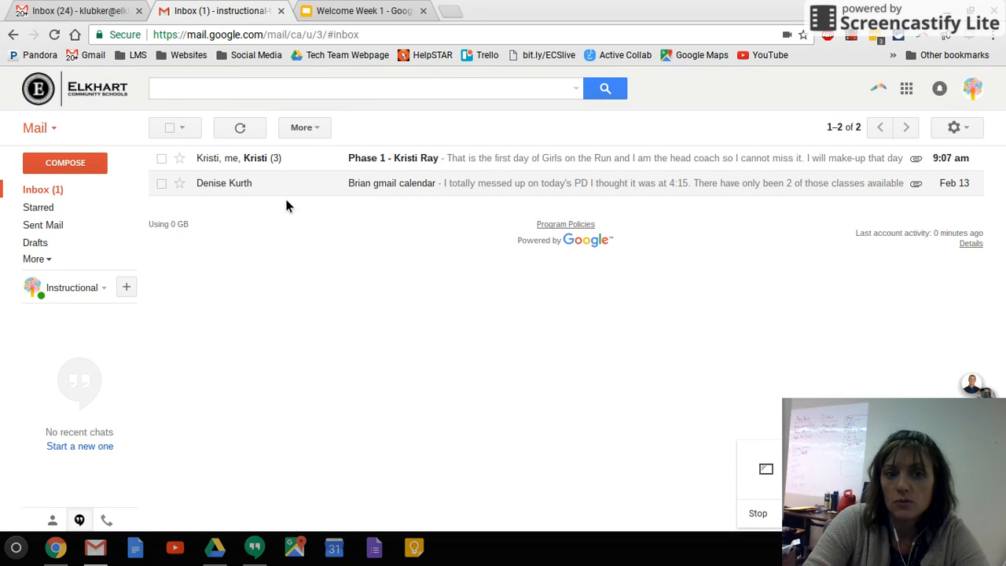
mouse_move(372, 259)
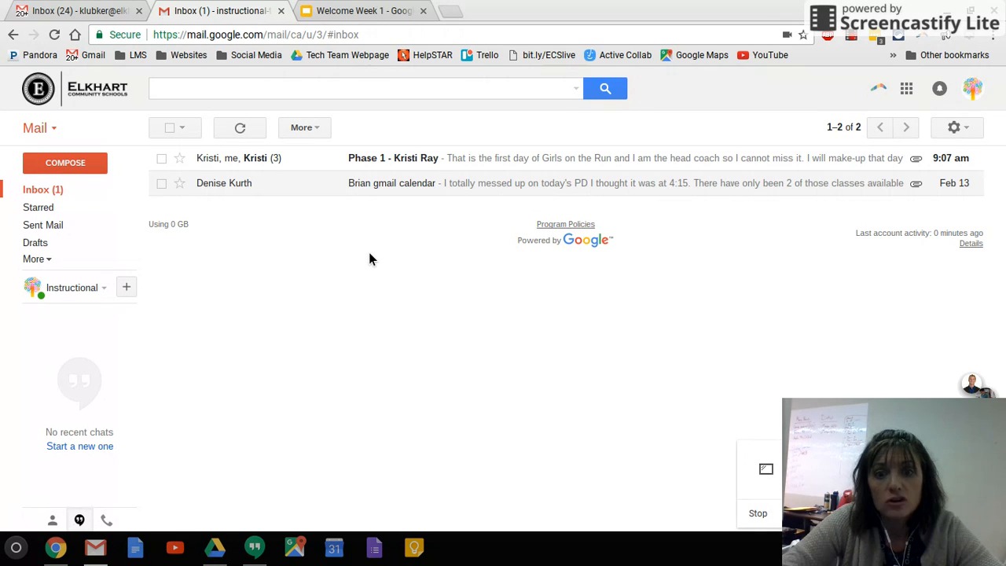
mouse_move(870, 251)
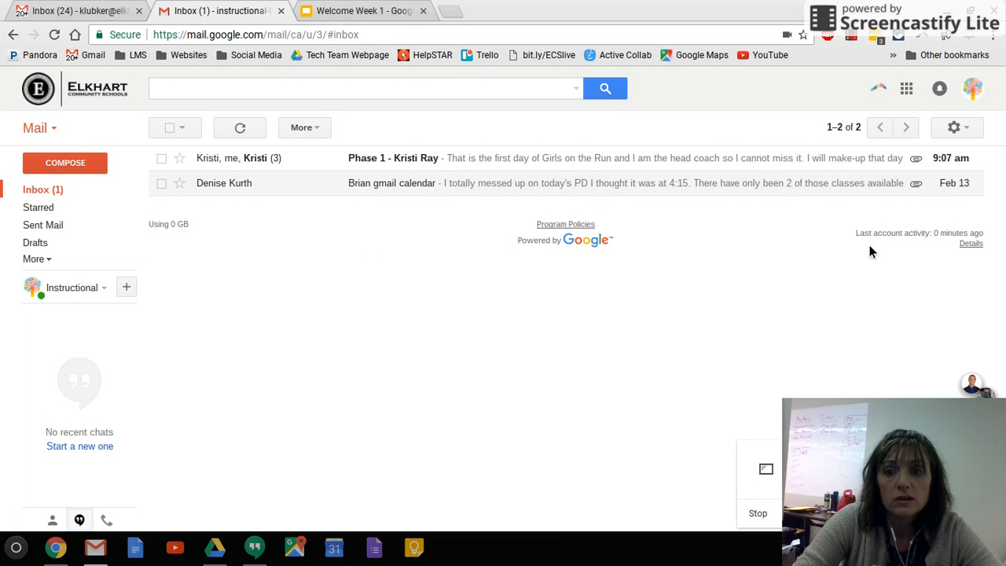
left_click(74, 10)
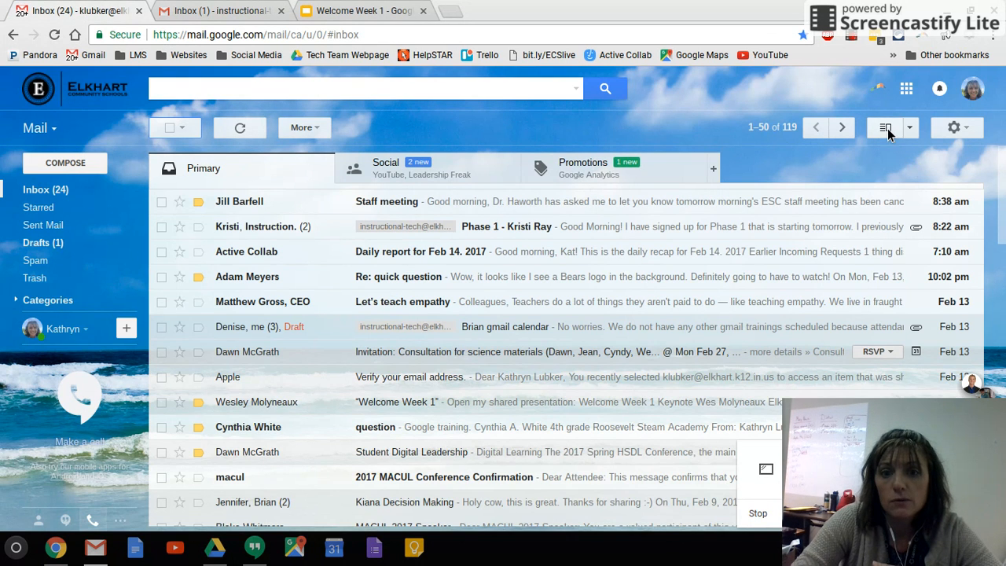
Enable the vertical preview pane on the personal inbox, then switch to the Inbox (1) account tab
left_click(886, 128)
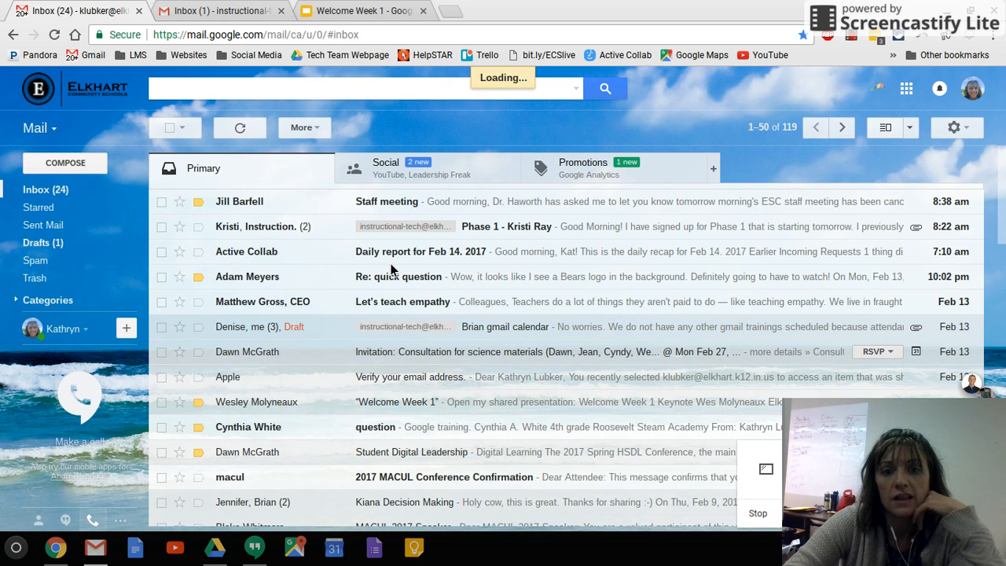
left_click(885, 127)
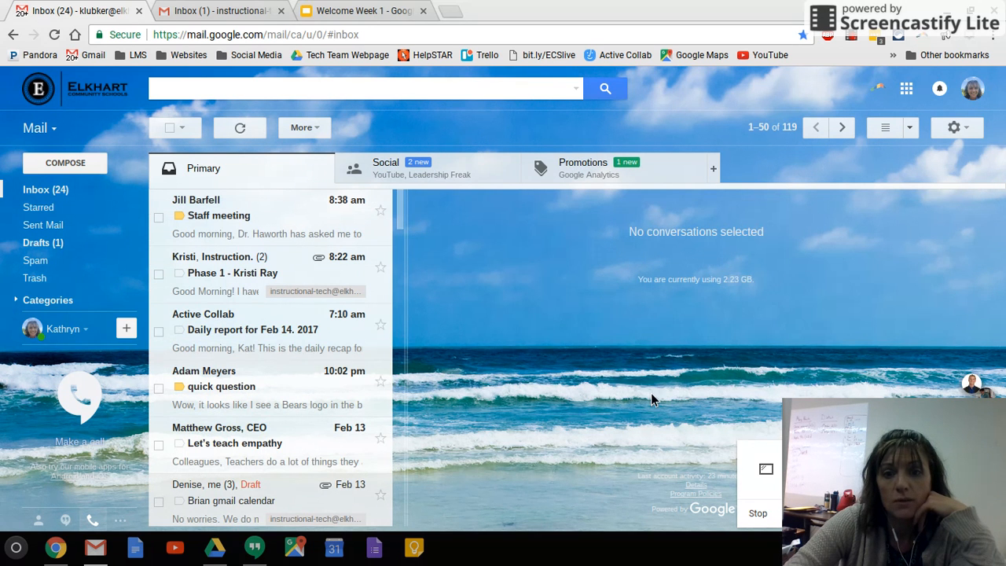
mouse_move(633, 331)
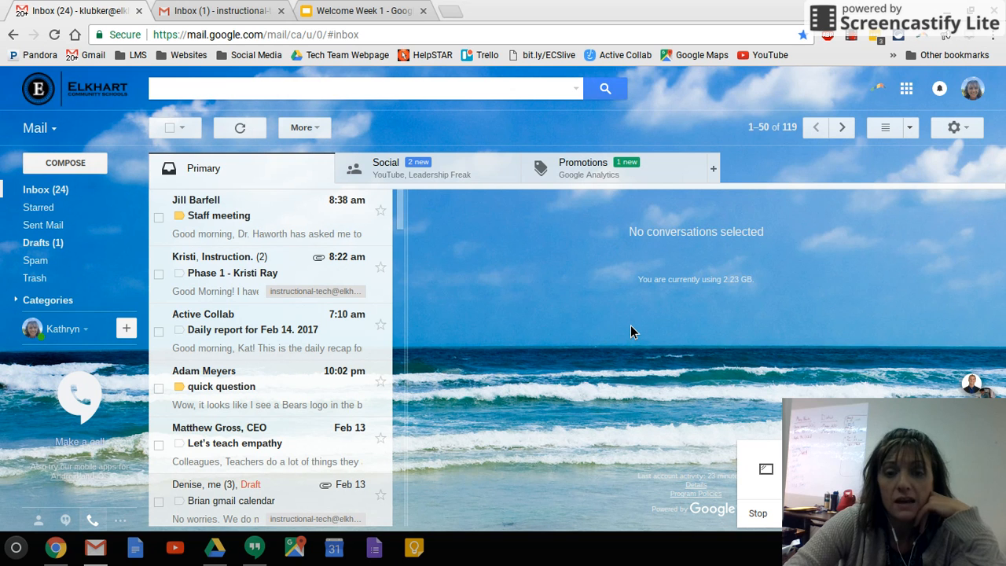
mouse_move(246, 168)
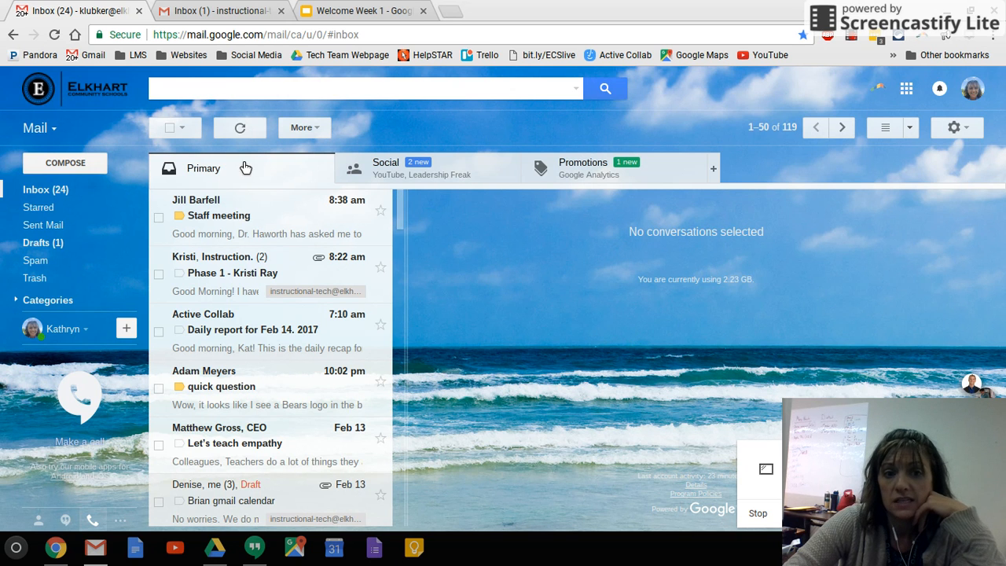
mouse_move(390, 174)
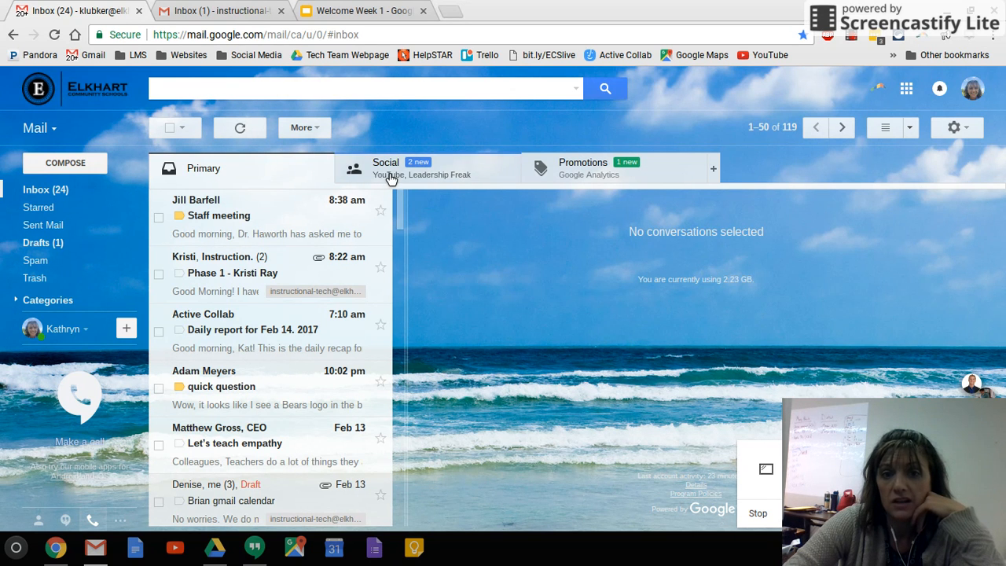
mouse_move(320, 195)
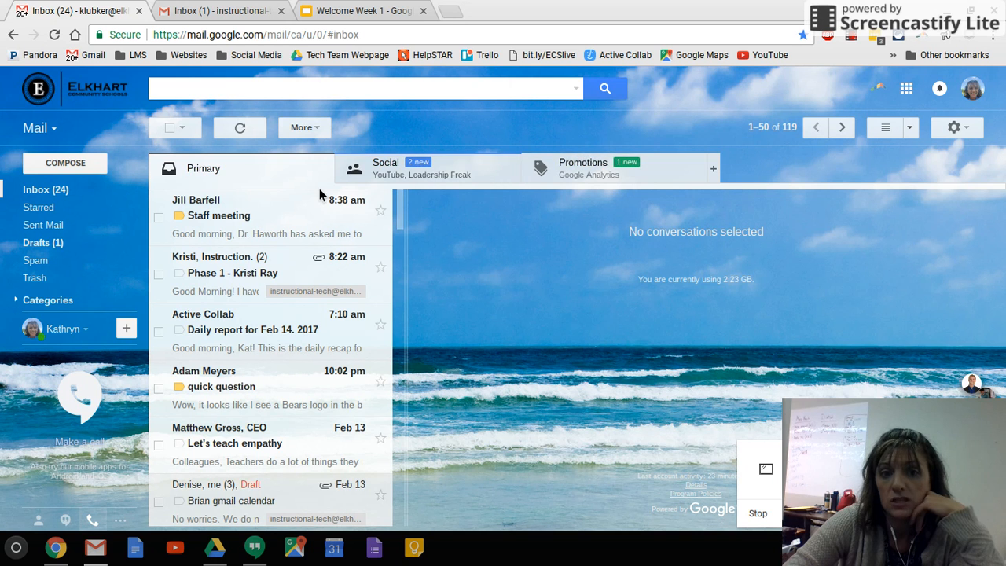
left_click(220, 10)
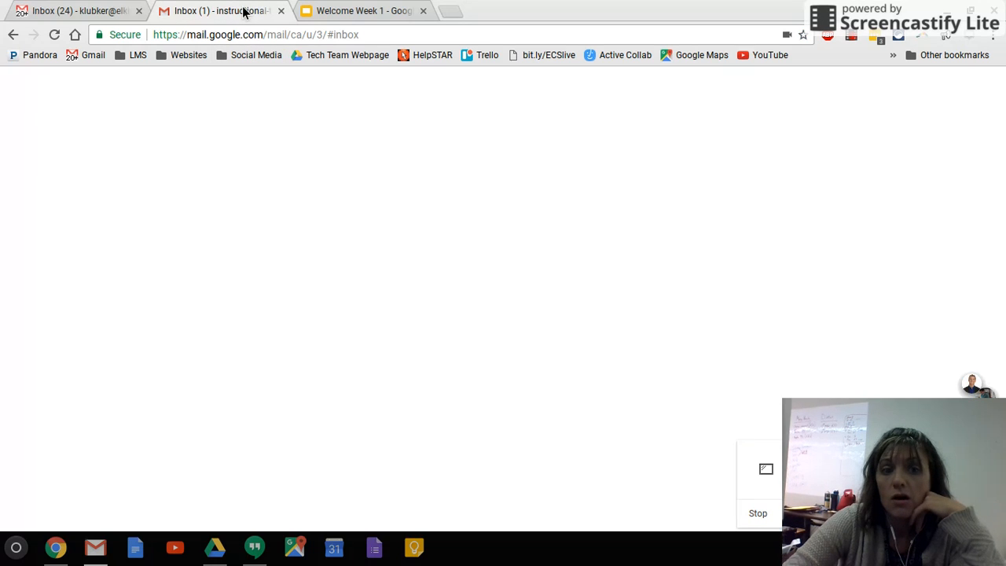